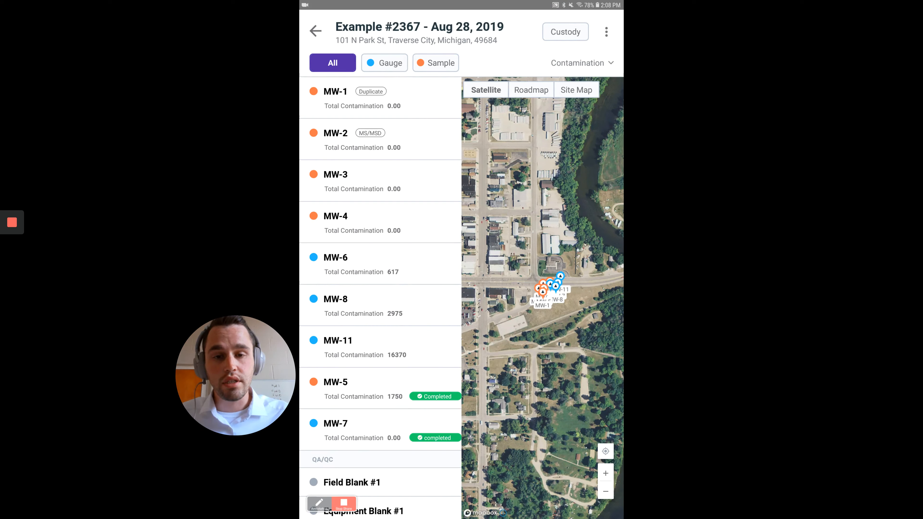
Bring up the overflow menu with sync, share and settings options for Example #2367
click(606, 31)
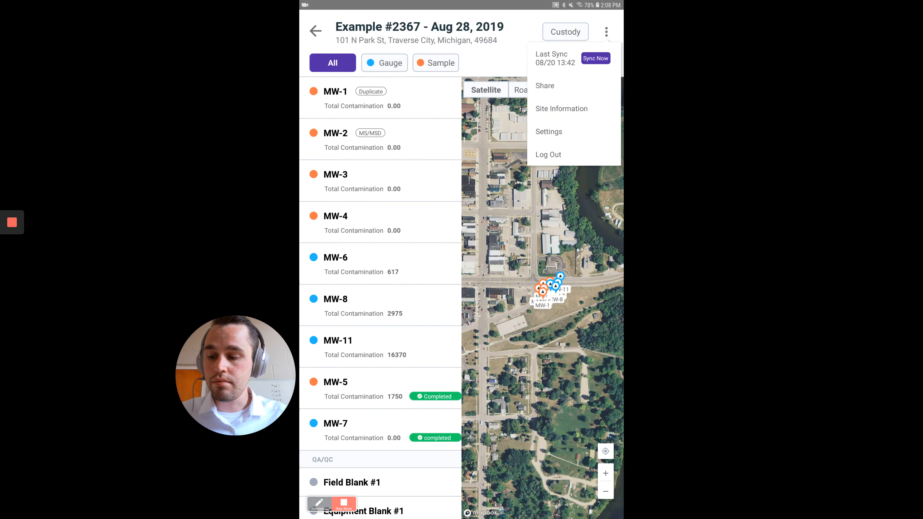
Start sharing the completed locations of Example #2367 from the overflow menu
click(545, 86)
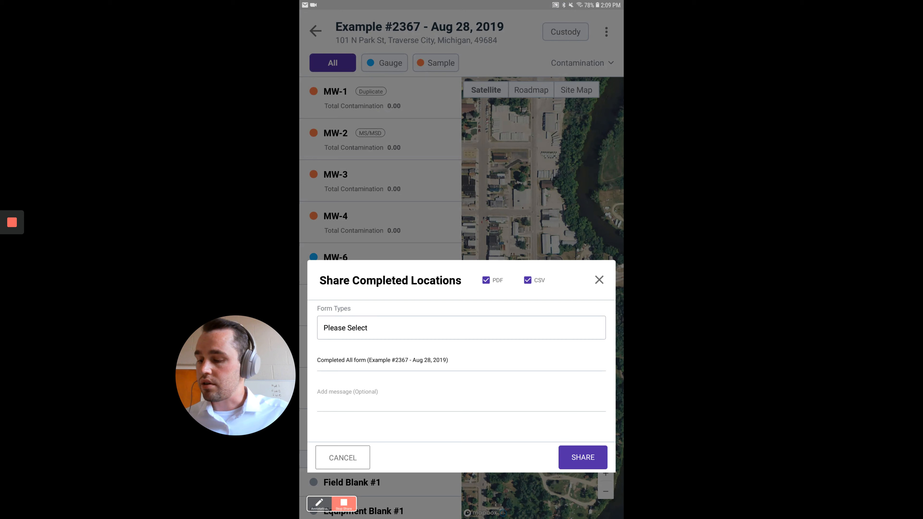
Choose All Types as the form type and add 'hello' to the share title
click(461, 314)
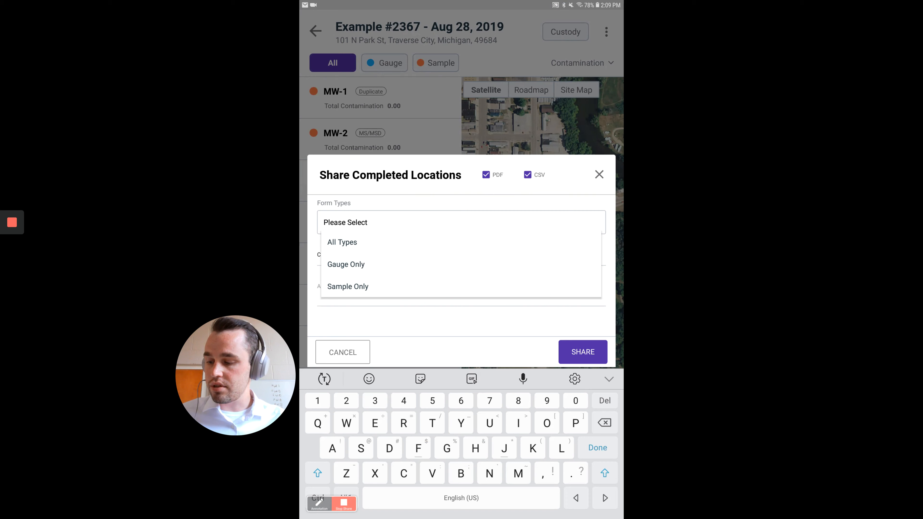
click(342, 242)
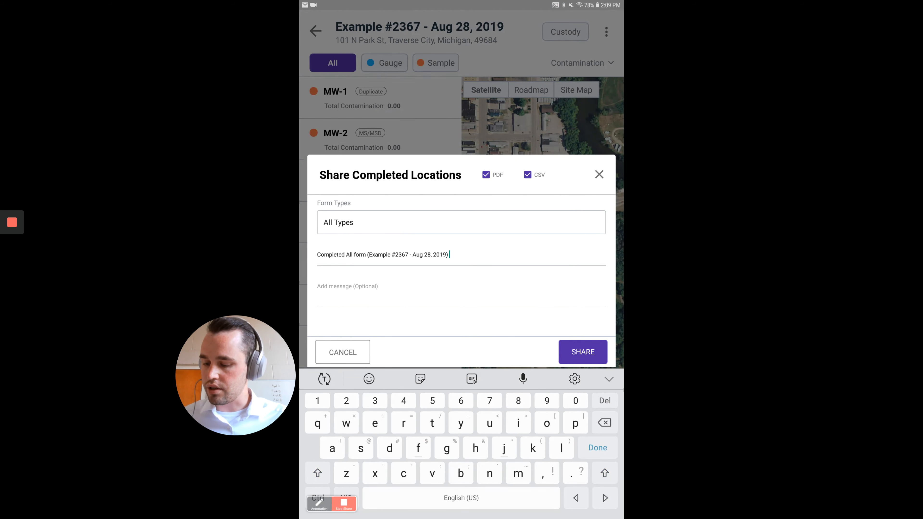
text(hello)
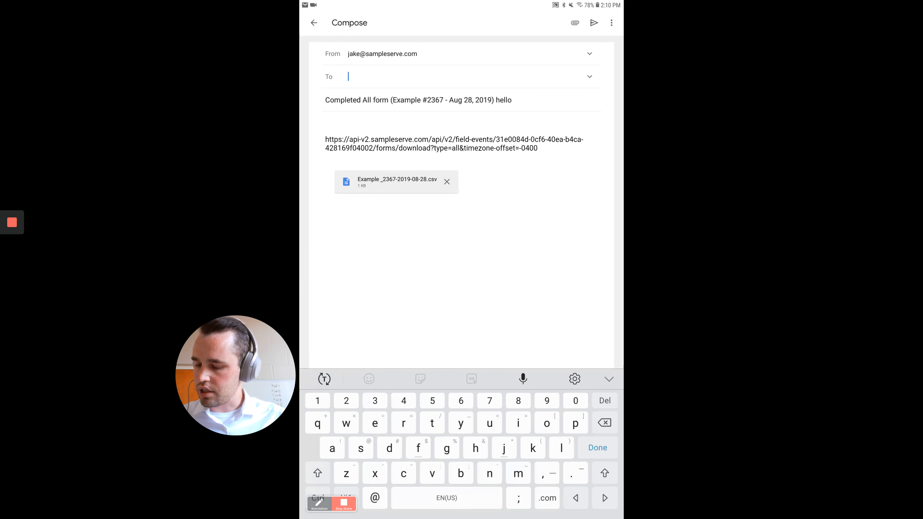
Address the Gmail draft to 'jake' using the suggested recipient address
text(jake)
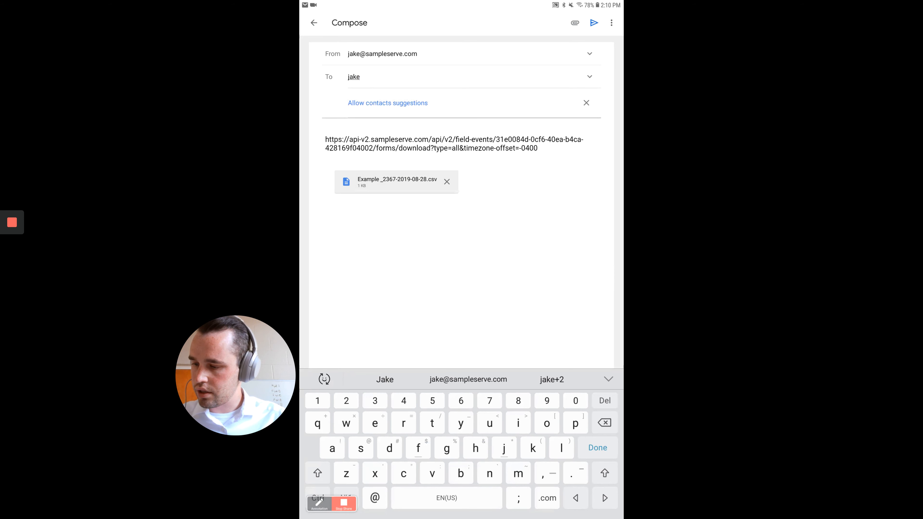
click(467, 379)
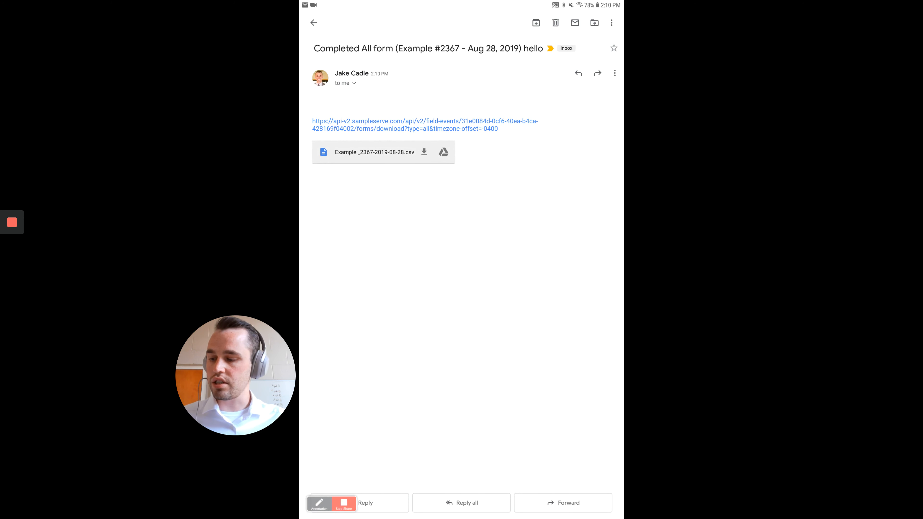
Download gauging-sampling-form-6.pdf from the emailed link and open it
click(409, 121)
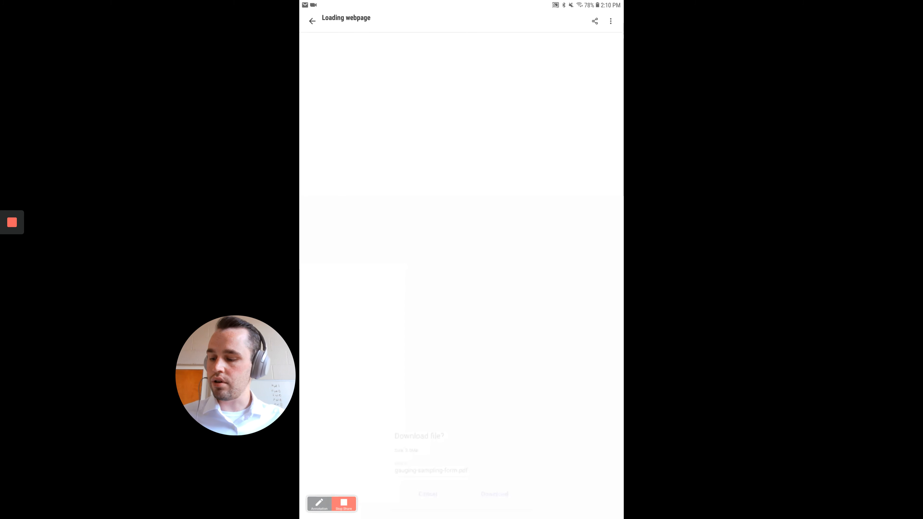
click(492, 494)
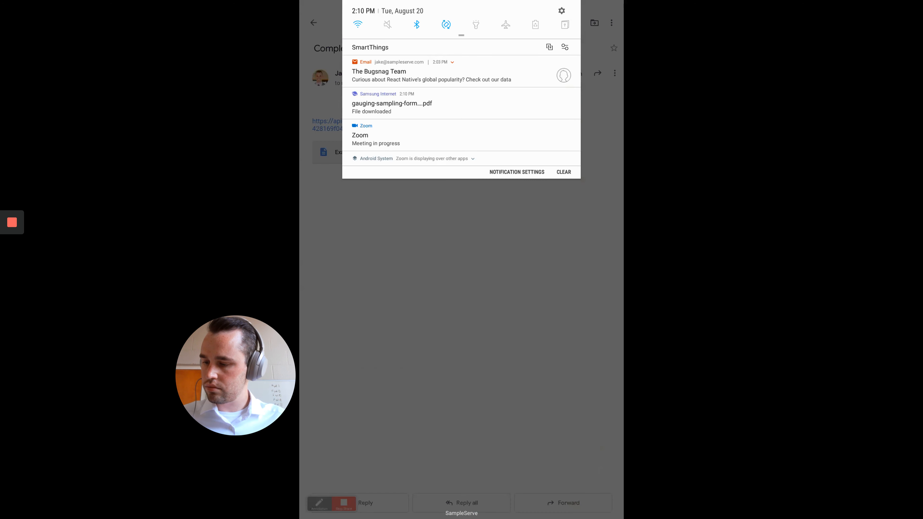
click(392, 104)
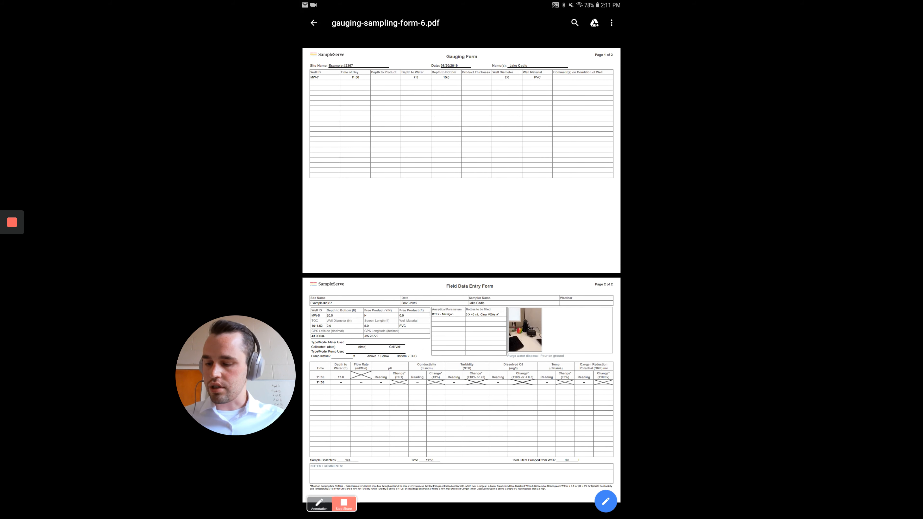
Scroll down to the Field Data Entry Form page with its readings and site photo
scroll(down, 3)
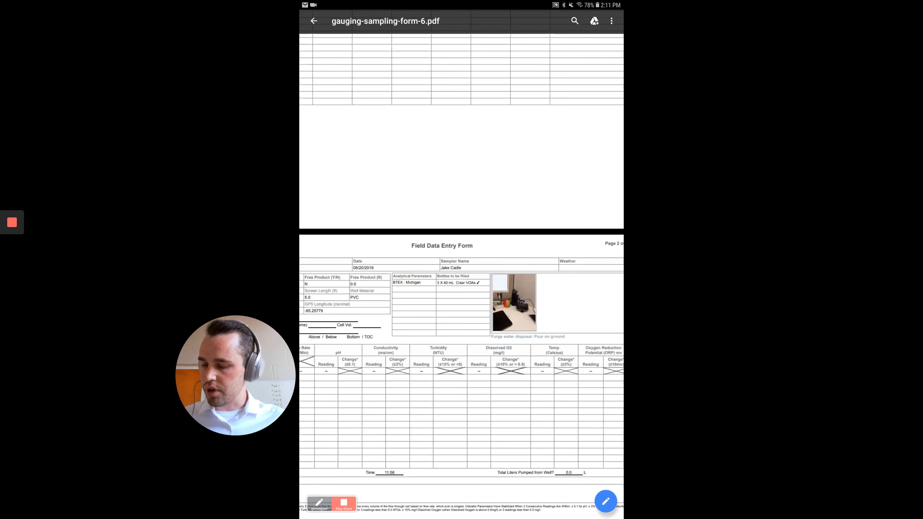